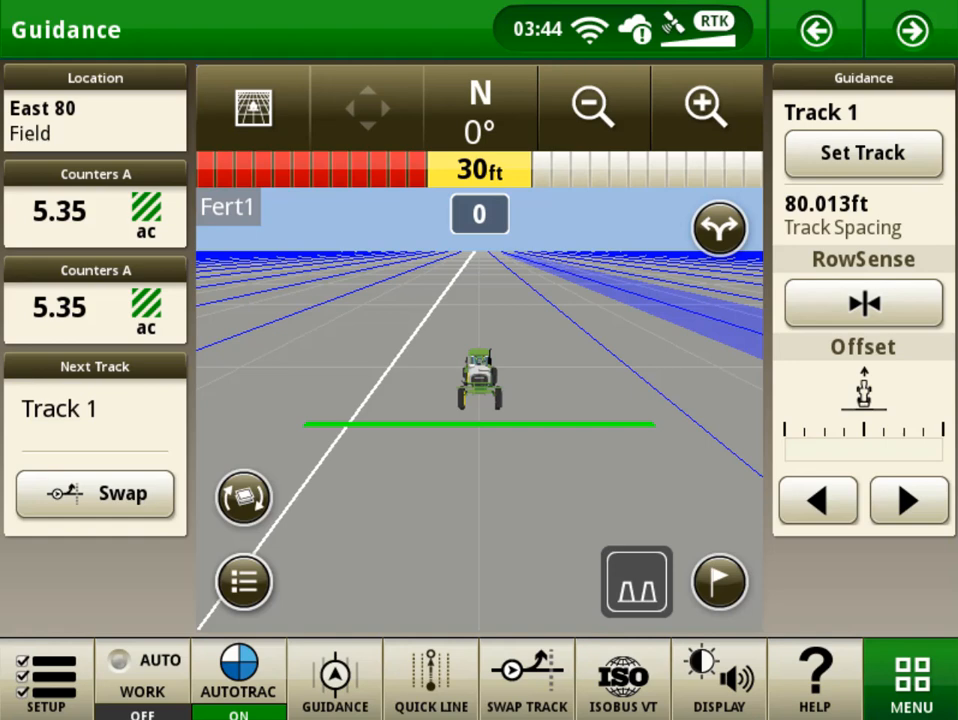
Leave the Guidance page and reach the Layout Manager's list of run page sets via the Menu
{"action": "left_click", "coordinate": [912, 680]}
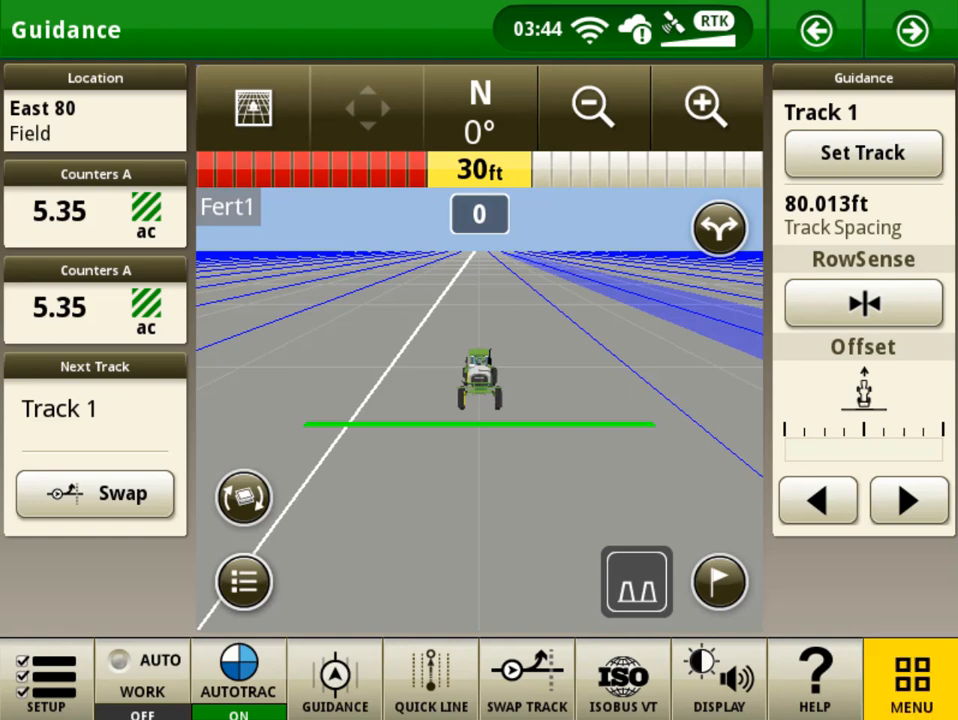
{"action": "left_click", "coordinate": [912, 678]}
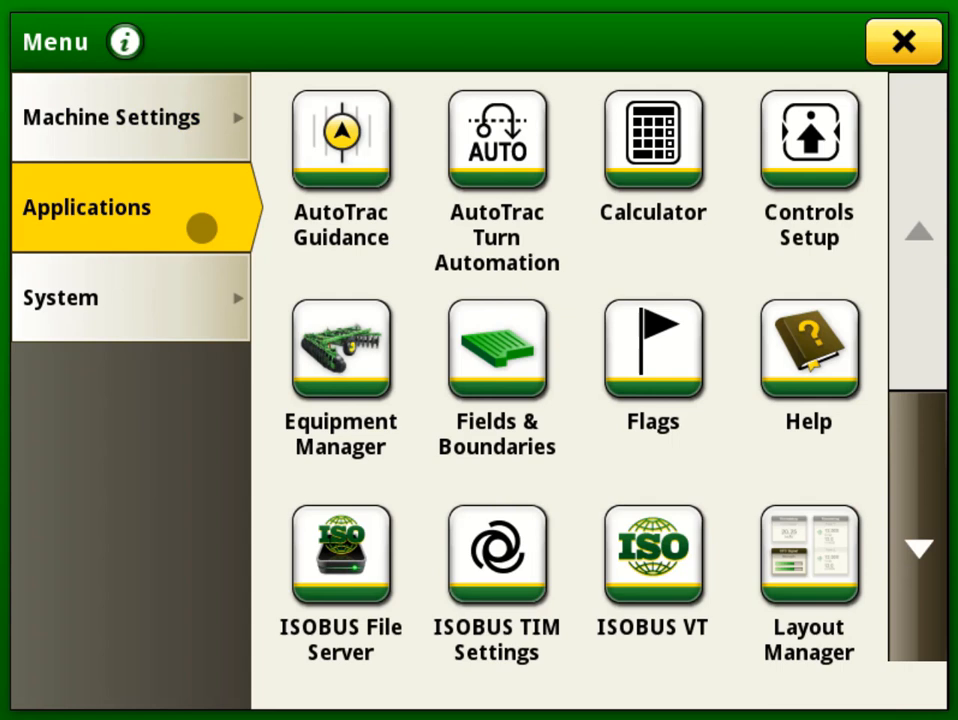
{"action": "left_click", "coordinate": [808, 556]}
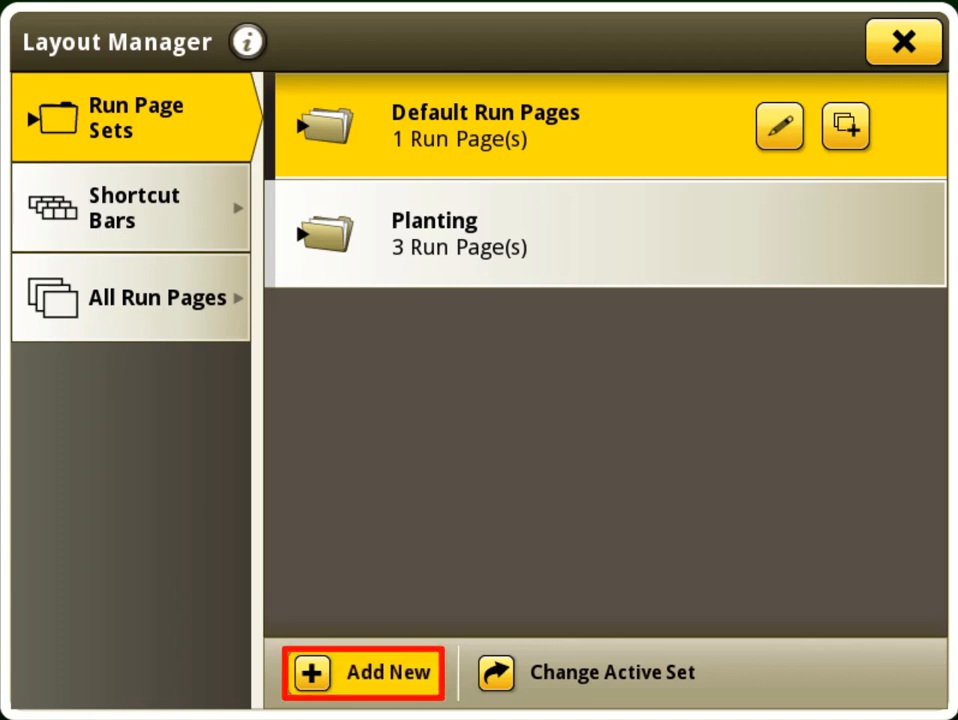
Start a new run page set and name it 'Spraying'
{"action": "left_click", "coordinate": [362, 672]}
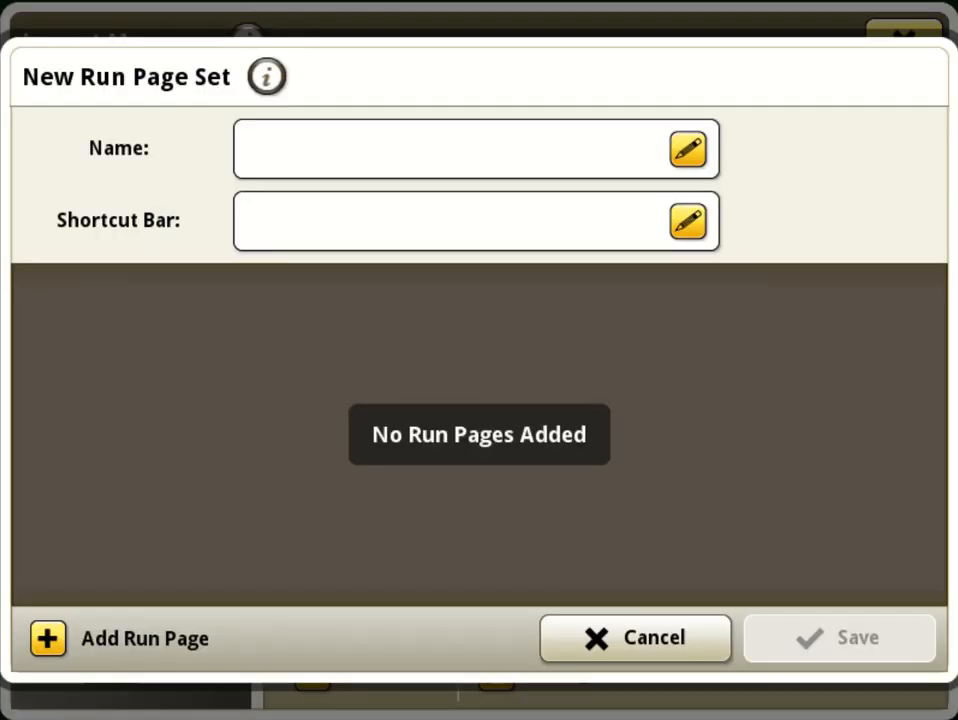
{"action": "left_click", "coordinate": [460, 148]}
{"action": "type", "text": "Spr"}
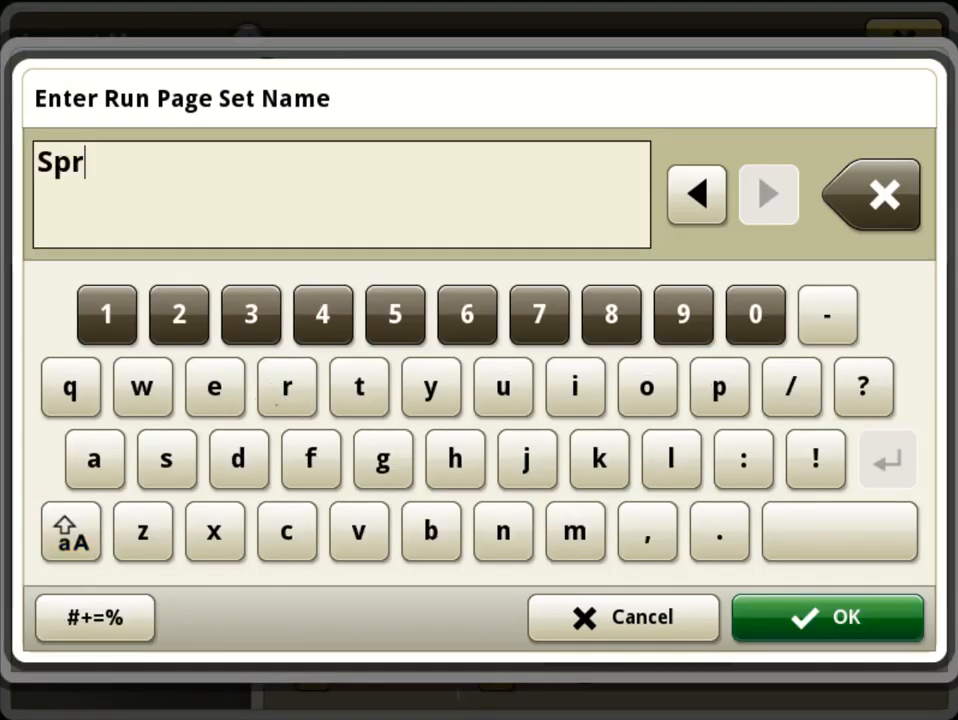
{"action": "left_click", "coordinate": [574, 388]}
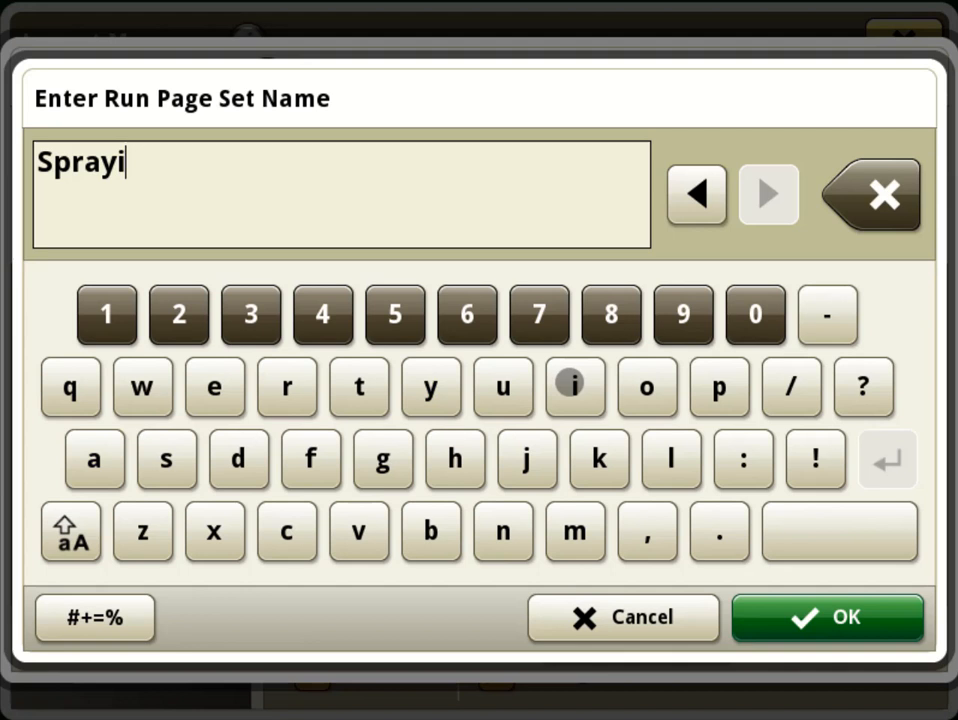
{"action": "left_click", "coordinate": [826, 616]}
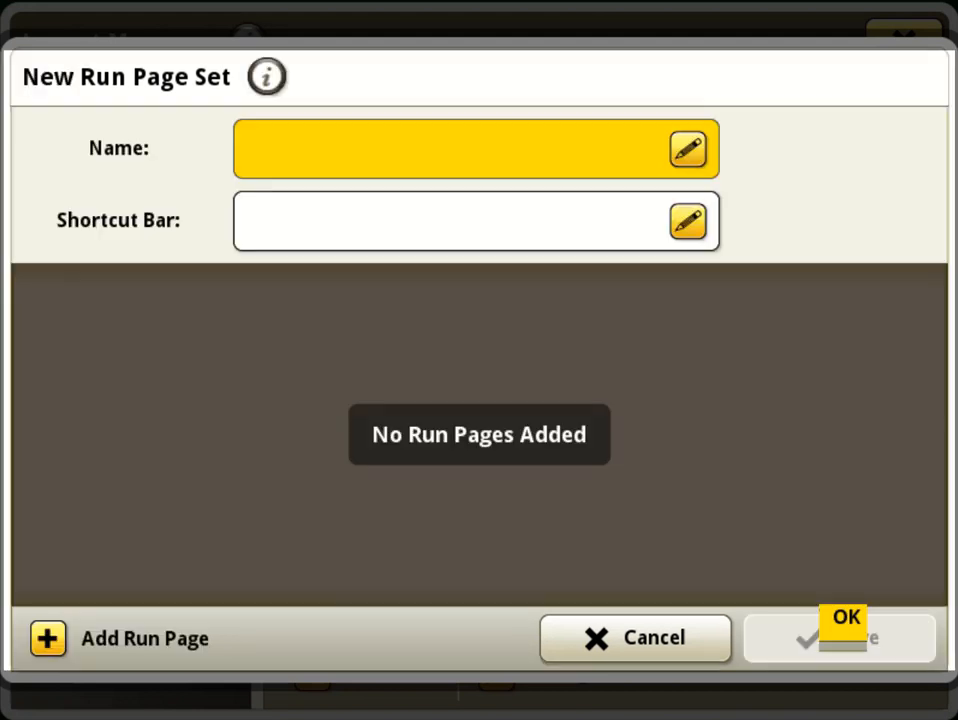
{"action": "type", "text": "Spraying"}
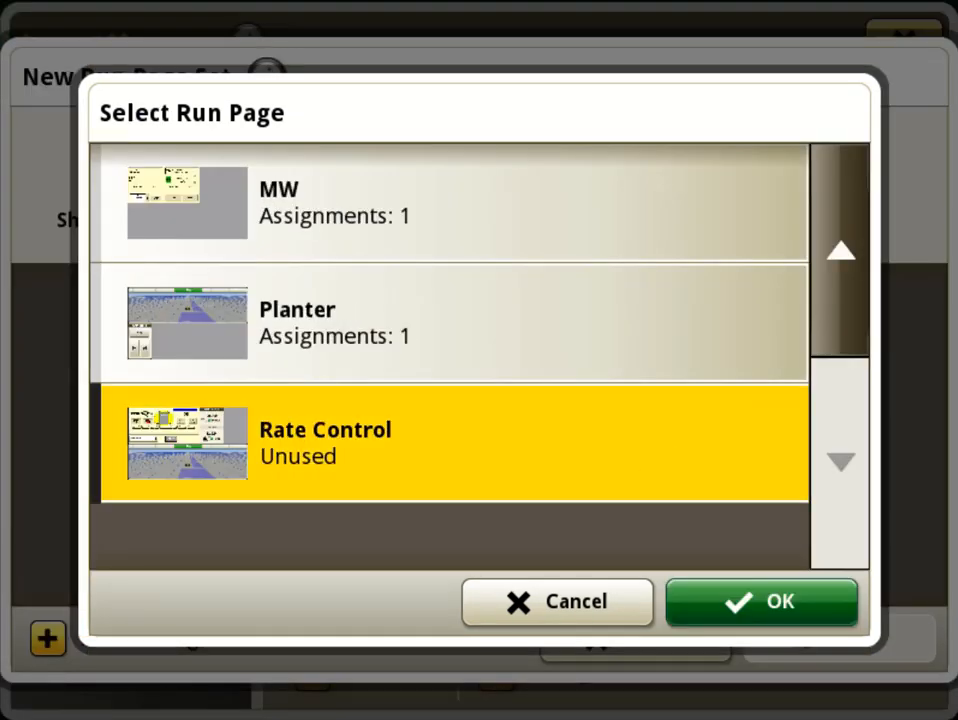
Add the Rate Control and Guidance pages to the set and save it
{"action": "left_click", "coordinate": [762, 600]}
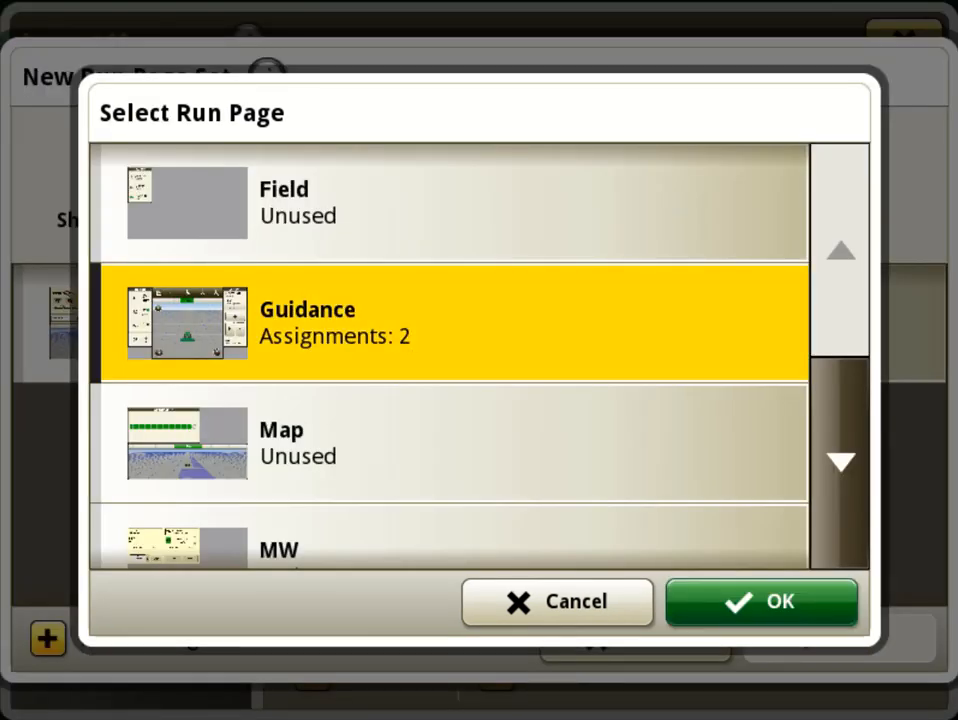
{"action": "left_click", "coordinate": [760, 600]}
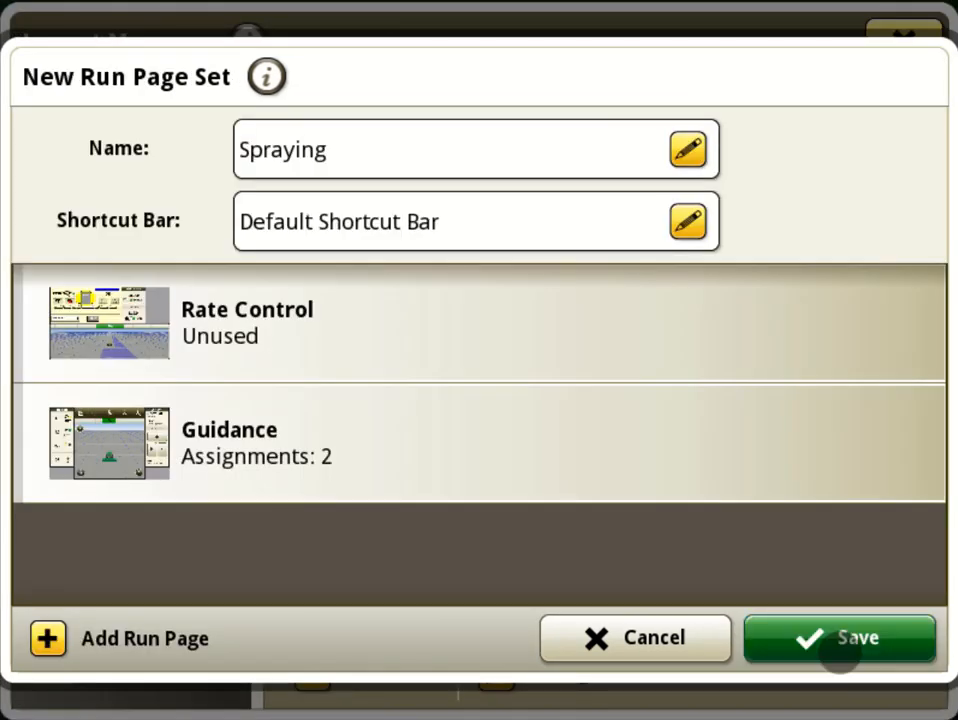
{"action": "left_click", "coordinate": [838, 638]}
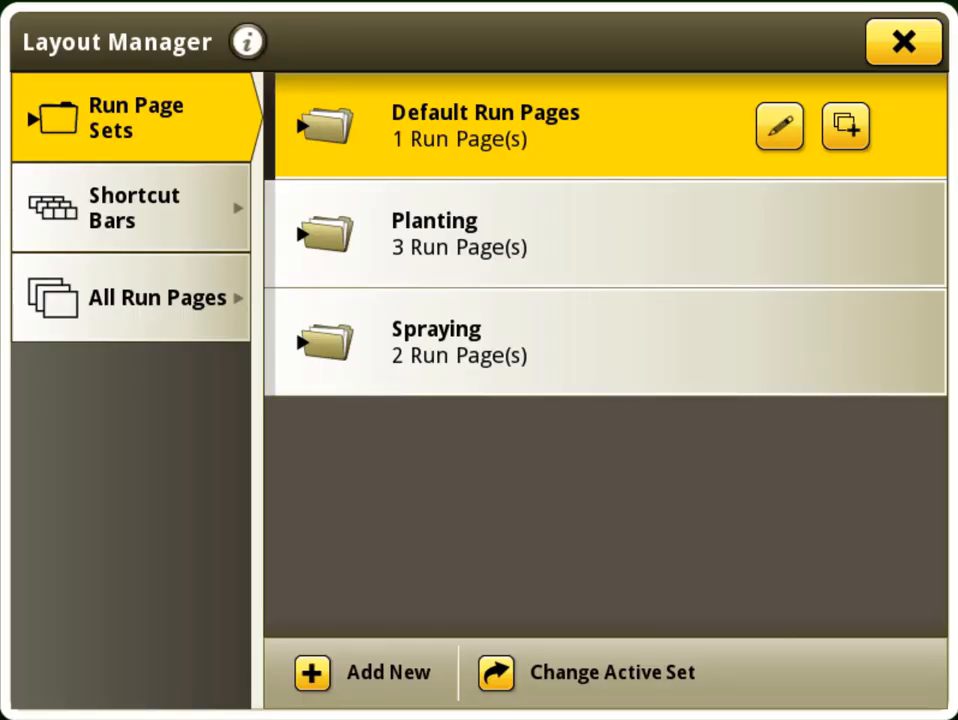
Add a new 'Sprayer' shortcut bar, fill its slots with shortcuts, and save it
{"action": "left_click", "coordinate": [132, 206]}
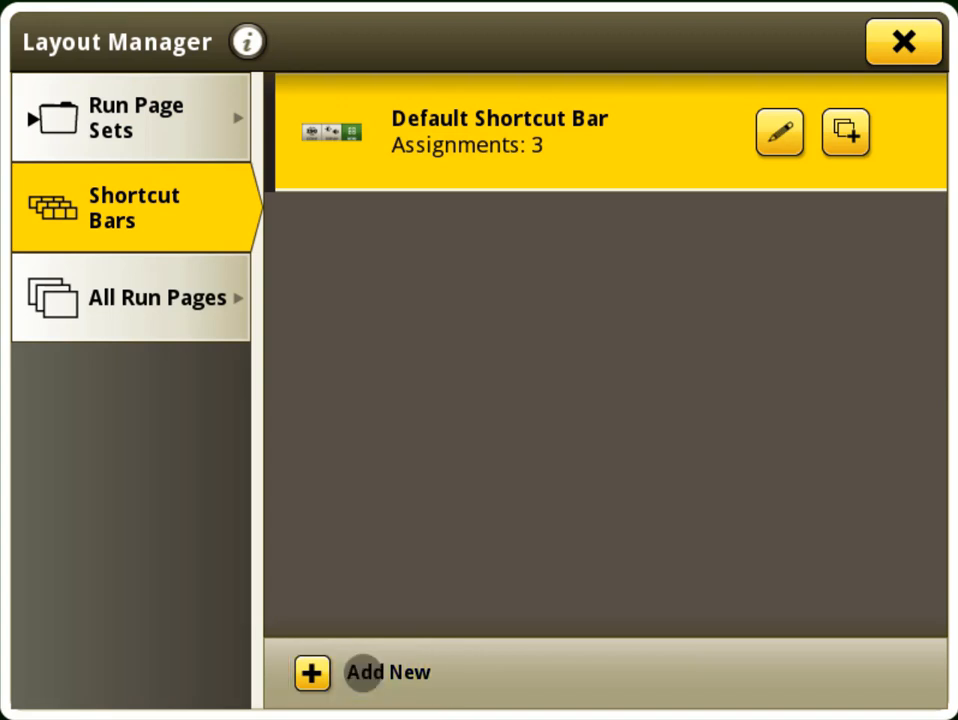
{"action": "left_click", "coordinate": [312, 672]}
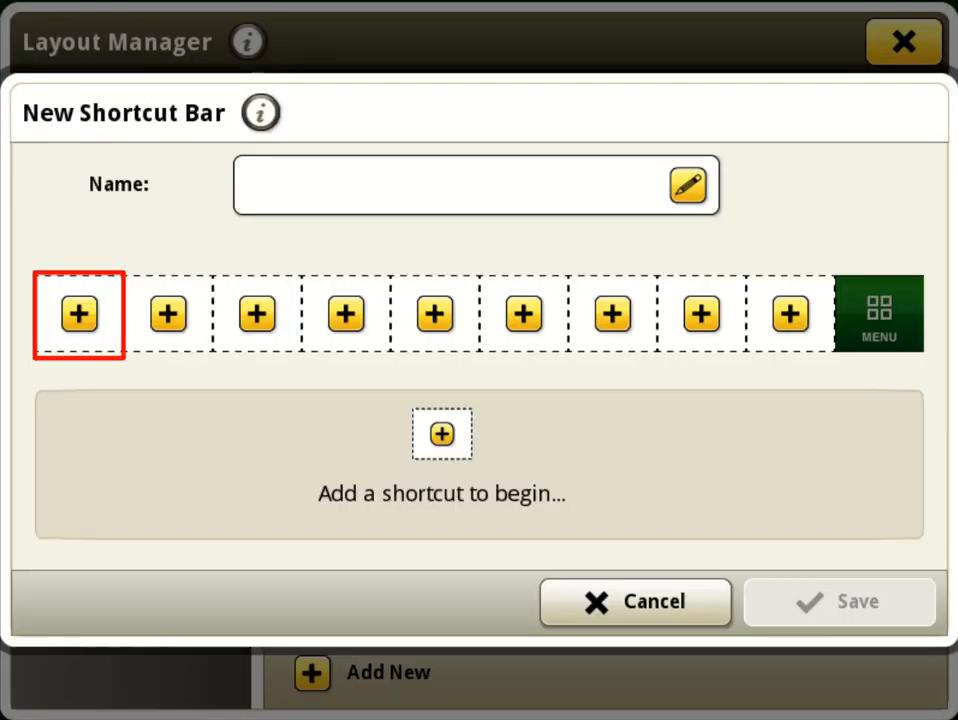
{"action": "left_click", "coordinate": [78, 312]}
{"action": "type", "text": "Sprayer"}
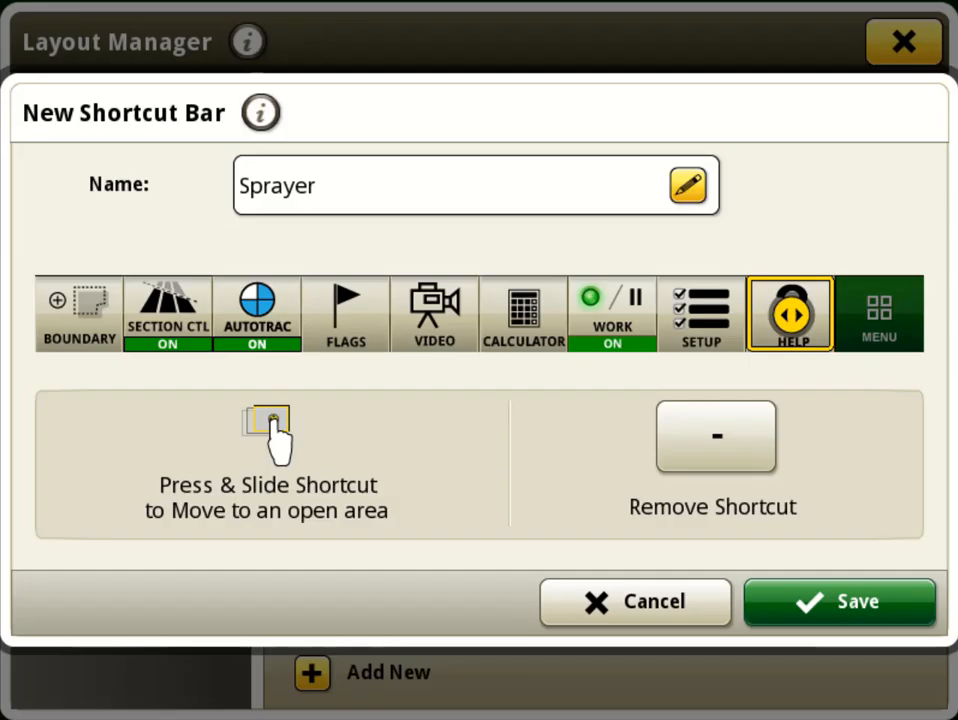
{"action": "left_click", "coordinate": [838, 600]}
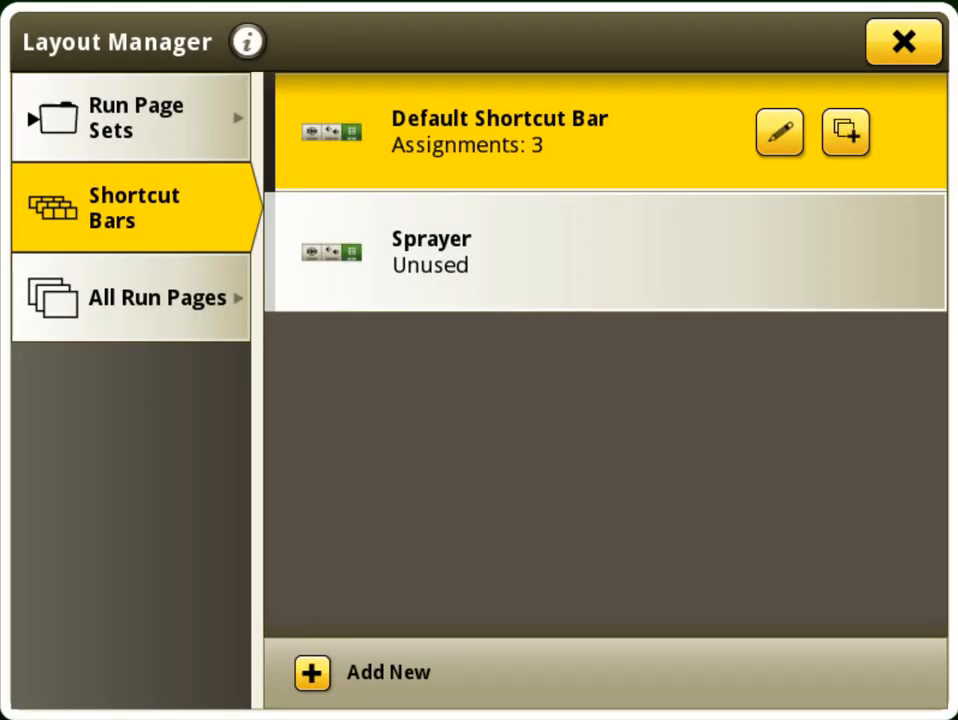
Assign the Sprayer shortcut bar to the Spraying run page set
{"action": "left_click", "coordinate": [136, 116]}
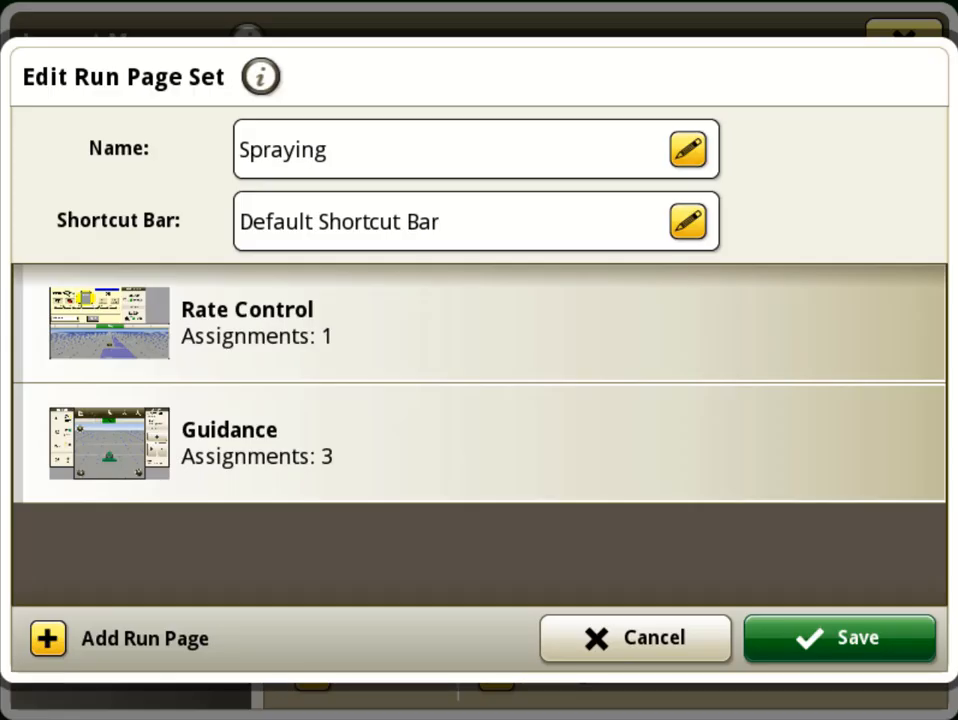
{"action": "left_click", "coordinate": [688, 220]}
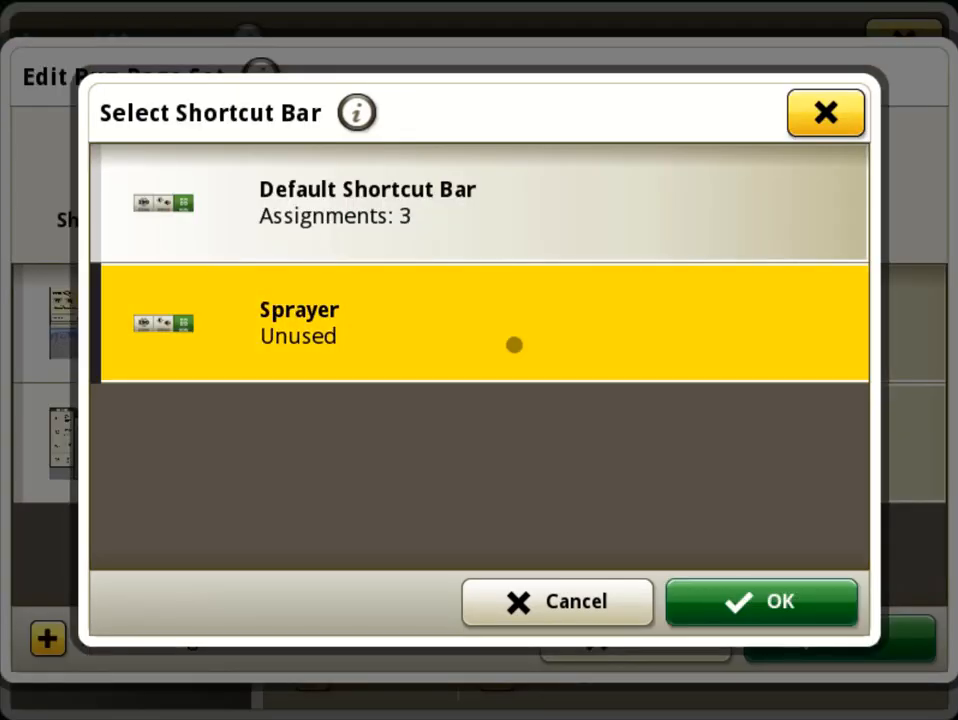
{"action": "left_click", "coordinate": [762, 600]}
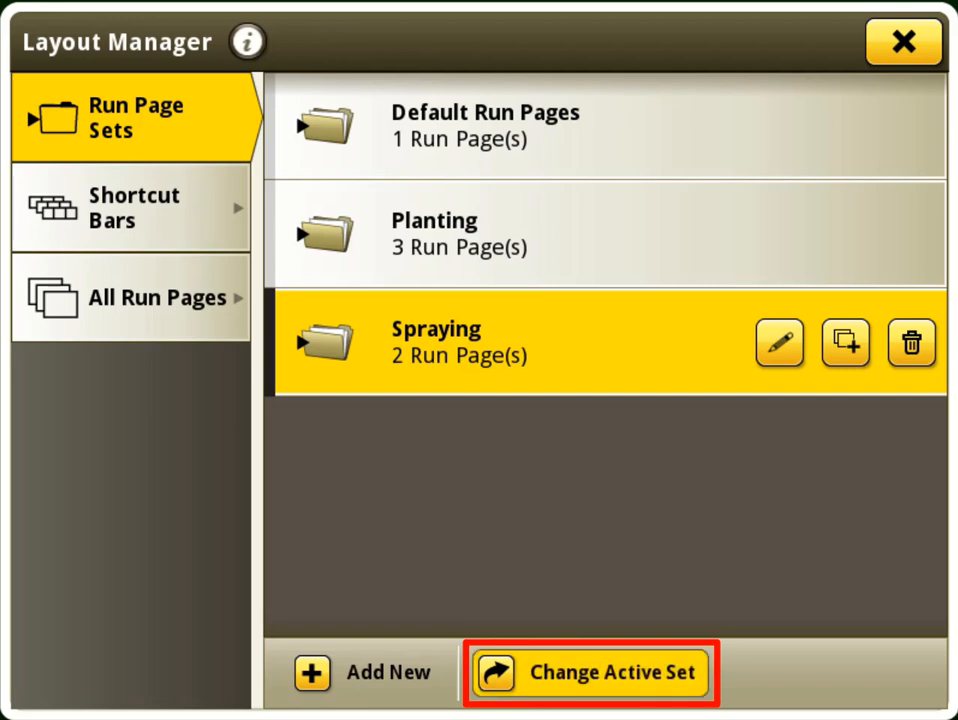
In Select Run Page to View, set the active run page set to Spraying
{"action": "left_click", "coordinate": [902, 40]}
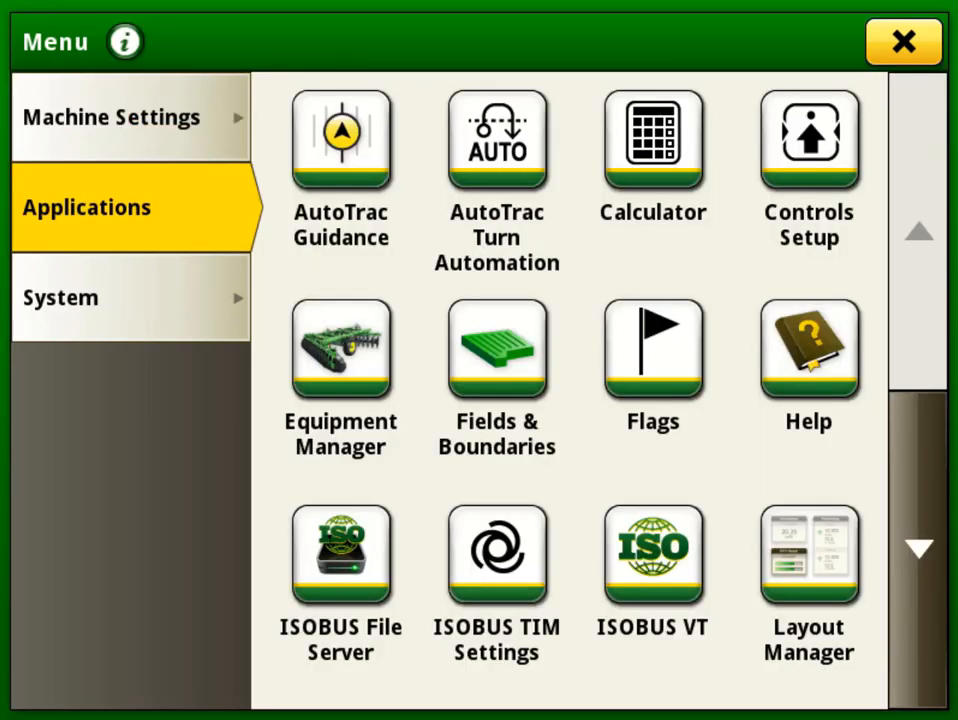
{"action": "left_click", "coordinate": [808, 552]}
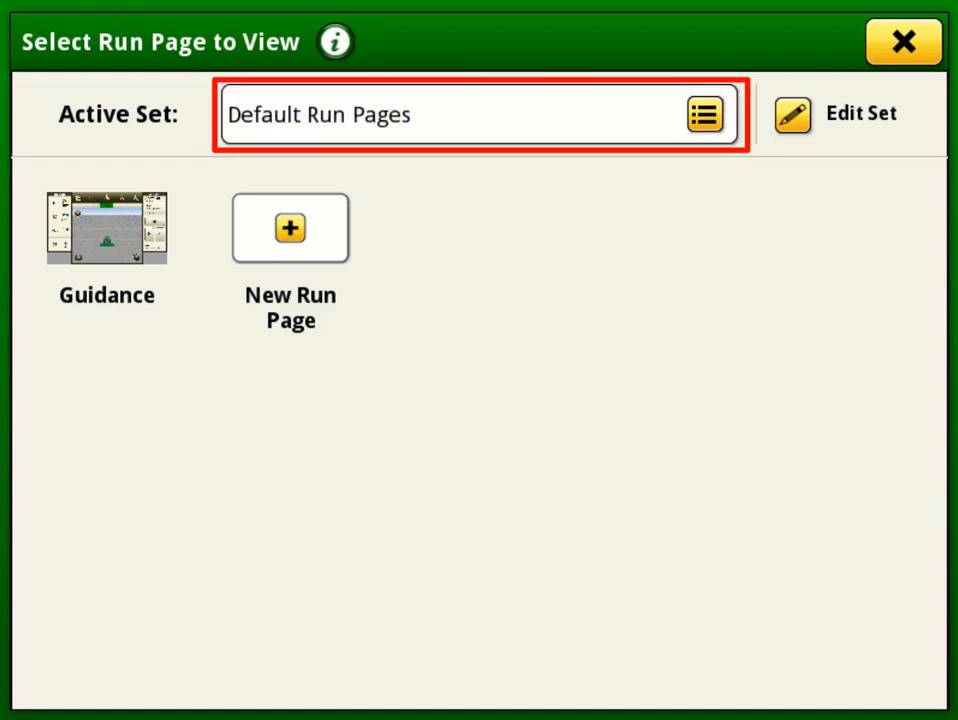
{"action": "left_click", "coordinate": [704, 112]}
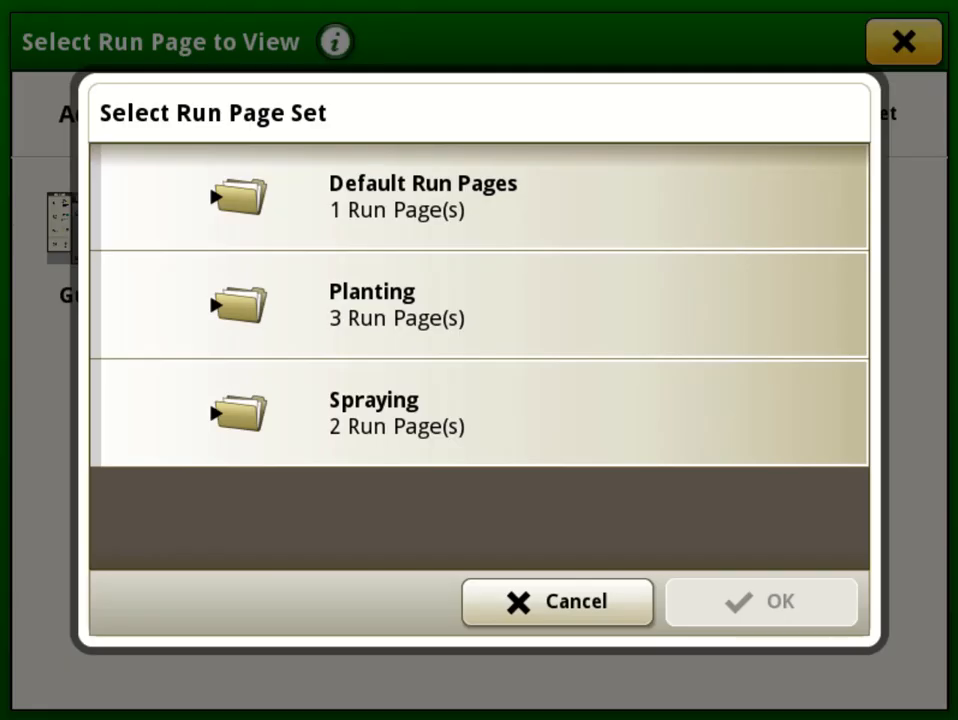
{"action": "left_click", "coordinate": [478, 412]}
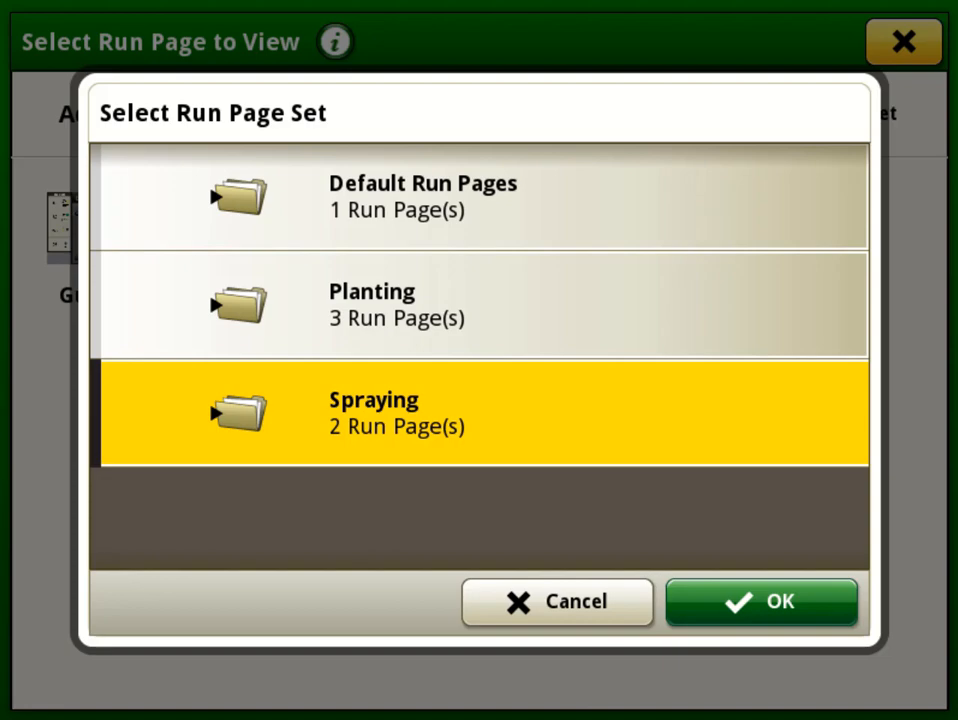
{"action": "left_click", "coordinate": [762, 600]}
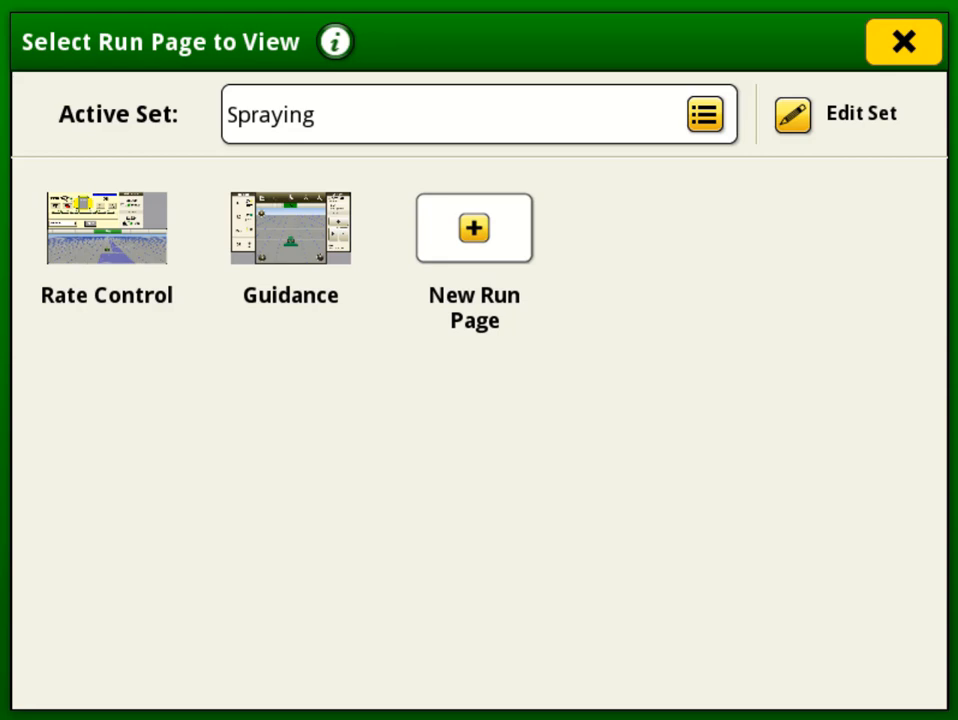
View the Rate Control run page with the Sprayer shortcuts along the bottom
{"action": "left_click", "coordinate": [106, 228]}
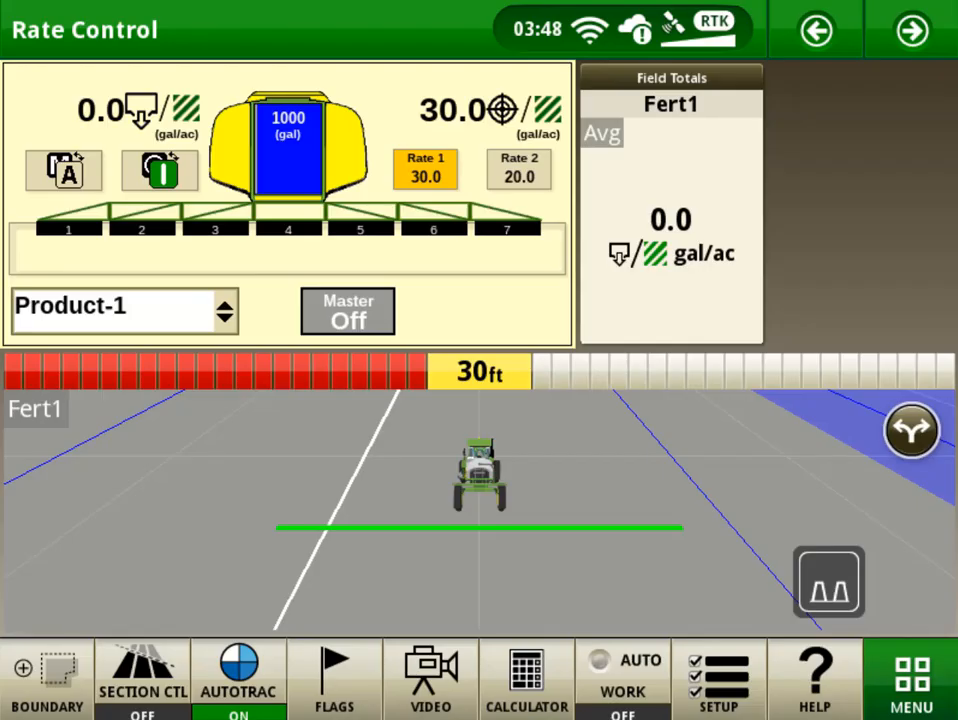
{"action": "left_click", "coordinate": [910, 678]}
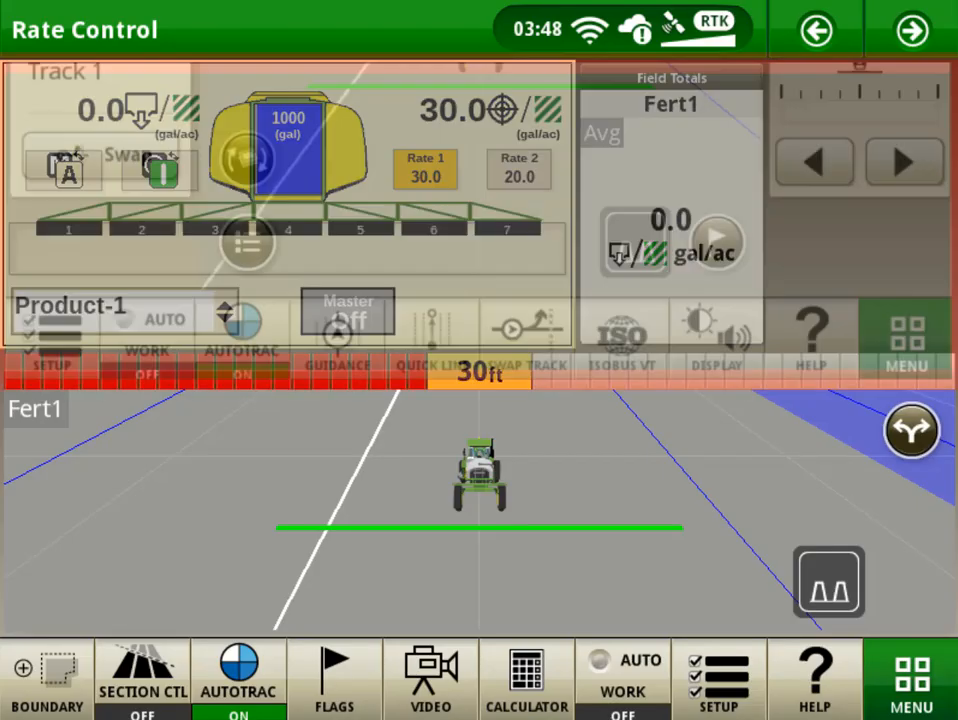